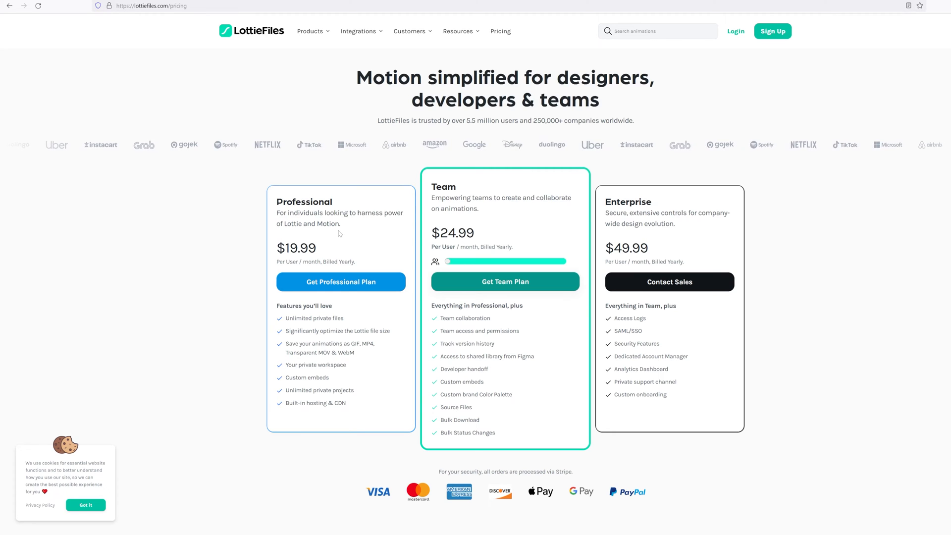
# Move to the Bodymovin plugin entry in Creative Cloud's Plugins section to install it
pyautogui.moveTo(274, 201); pyautogui.dragTo(363, 282)
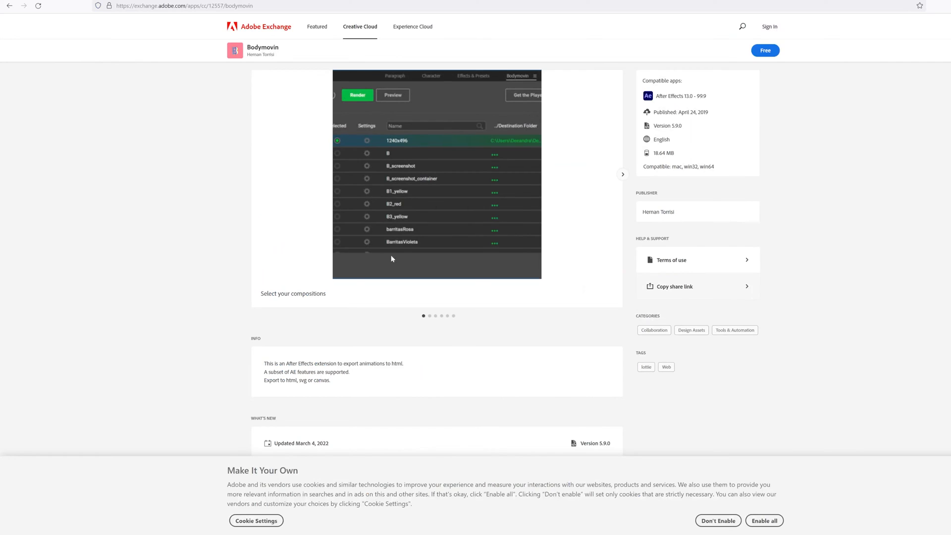
pyautogui.moveTo(282, 53)
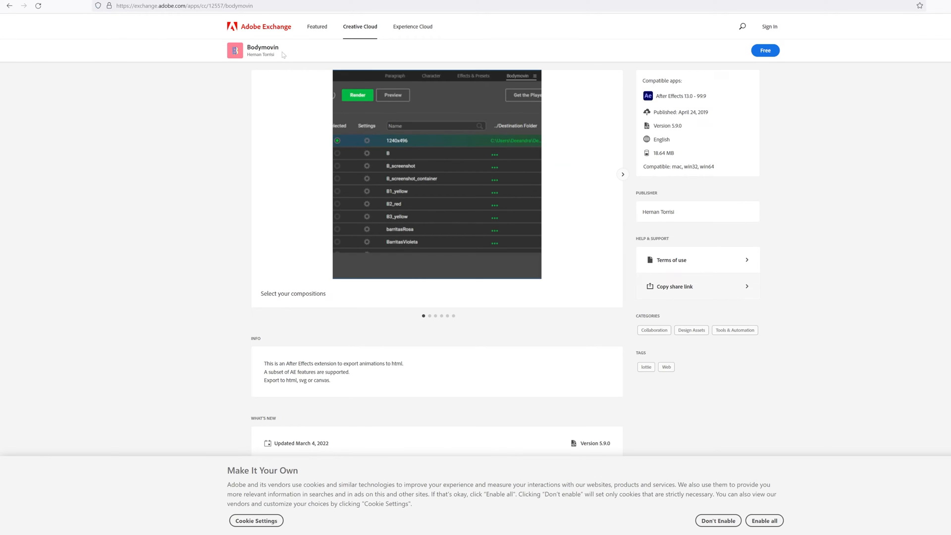
pyautogui.moveTo(288, 61)
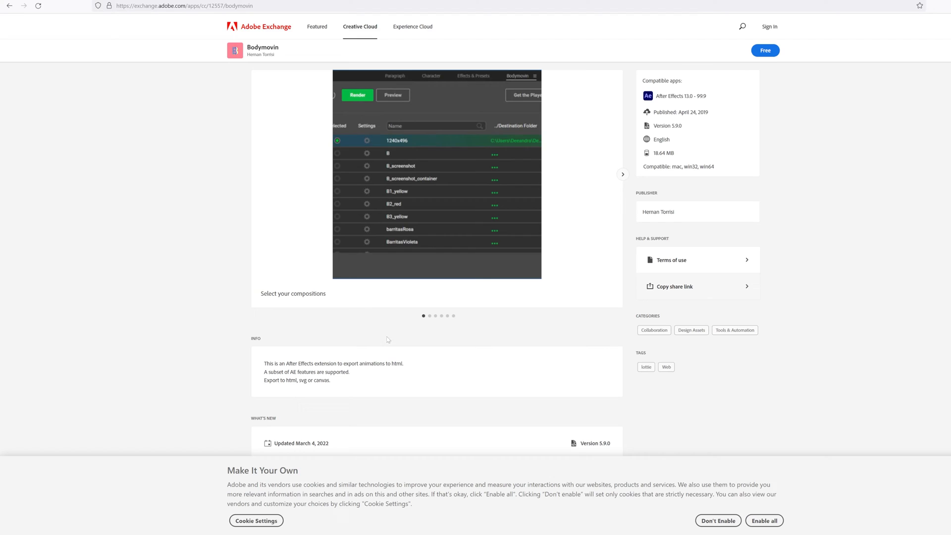
pyautogui.moveTo(307, 210)
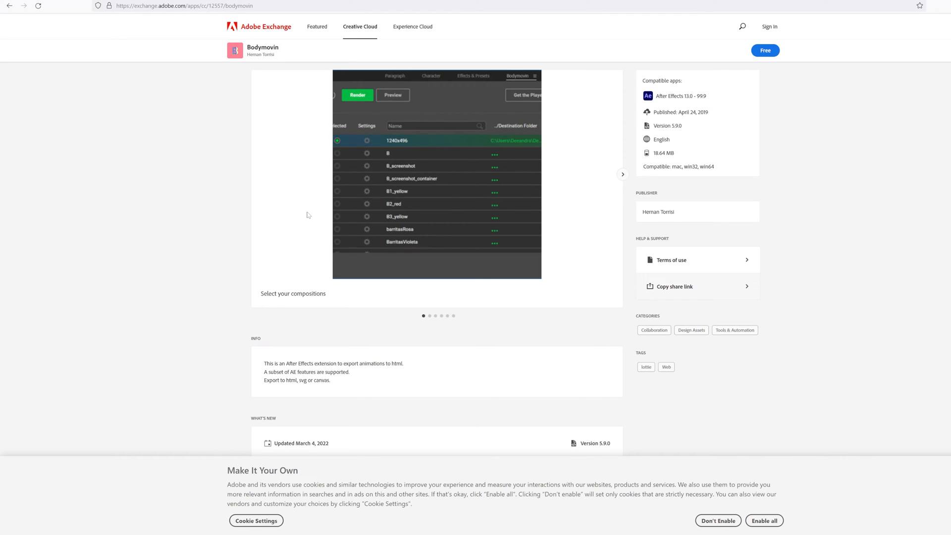
pyautogui.moveTo(239, 242)
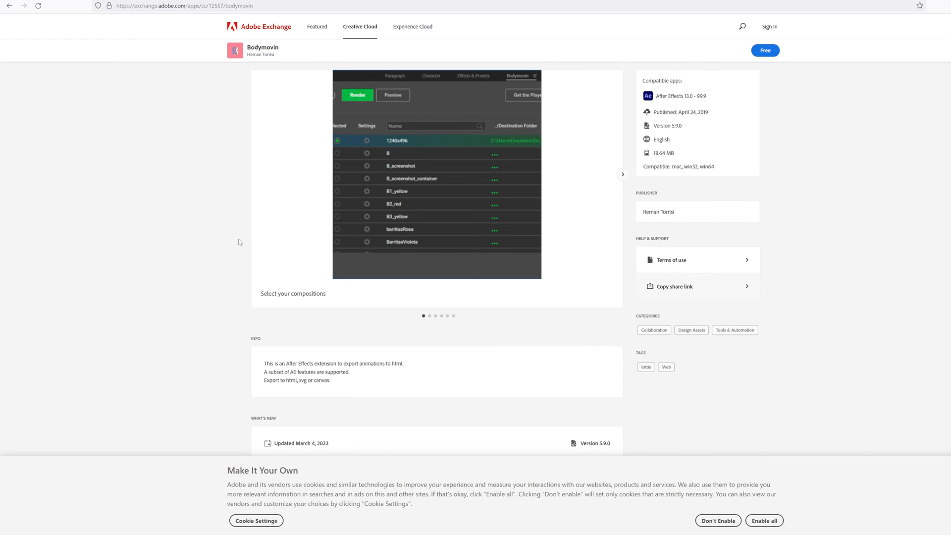
pyautogui.moveTo(331, 198)
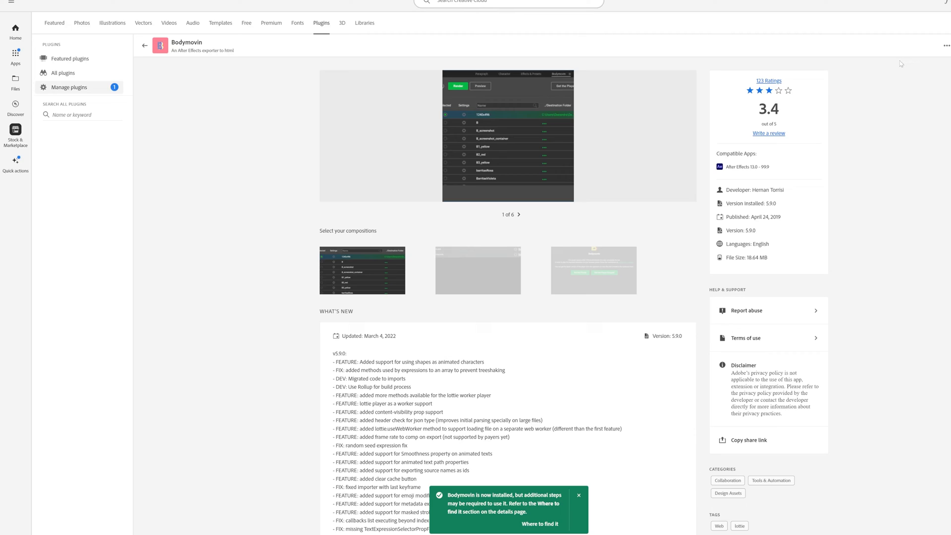
pyautogui.moveTo(626, 220)
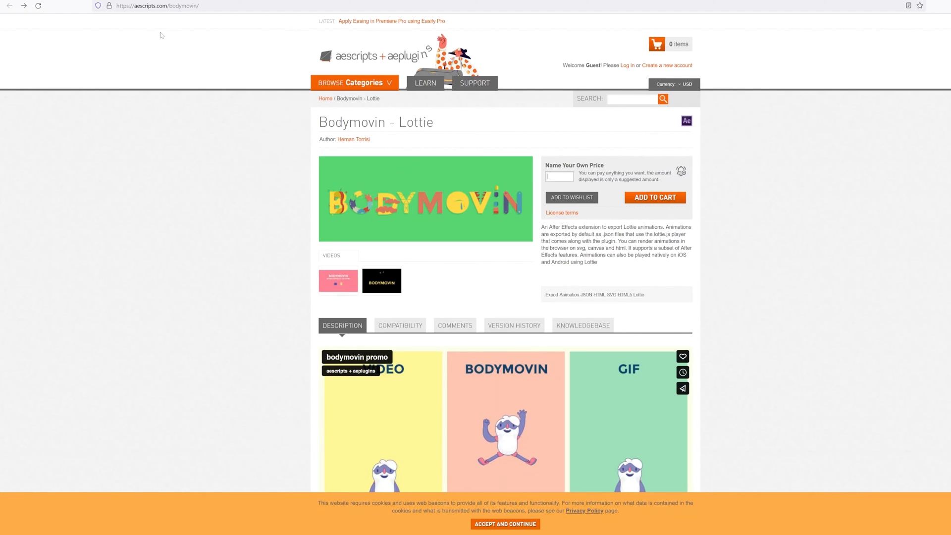
pyautogui.moveTo(547, 199)
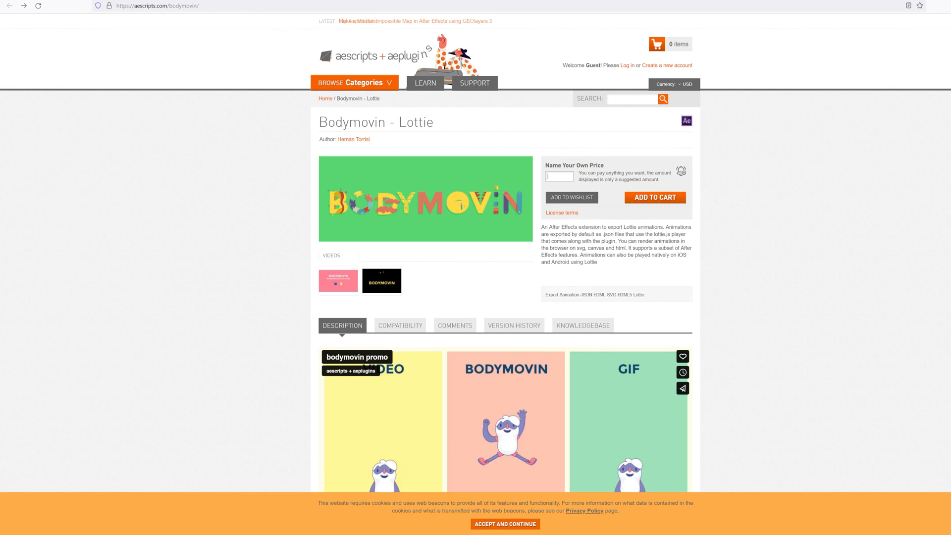
# Enter 20 as the Name Your Own Price amount for Bodymovin - Lottie
pyautogui.click(558, 177)
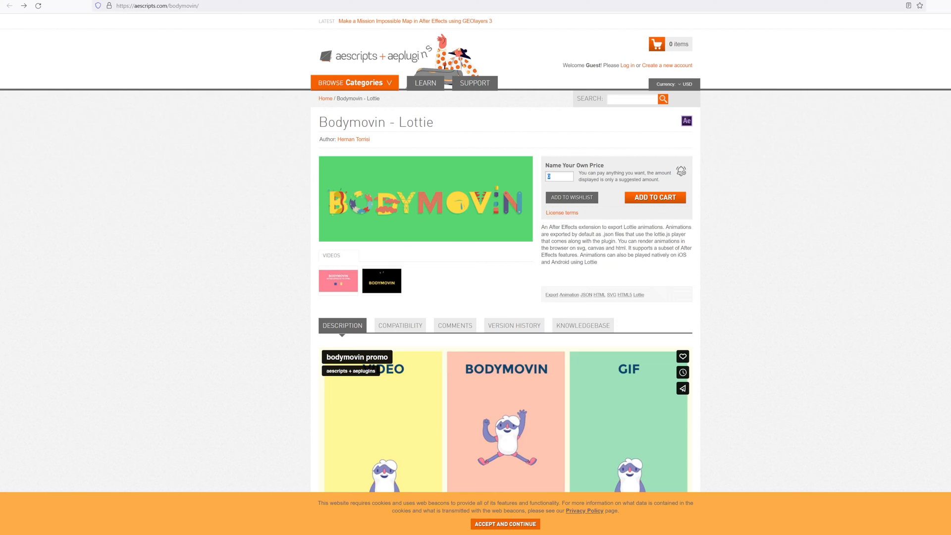
pyautogui.write('20')
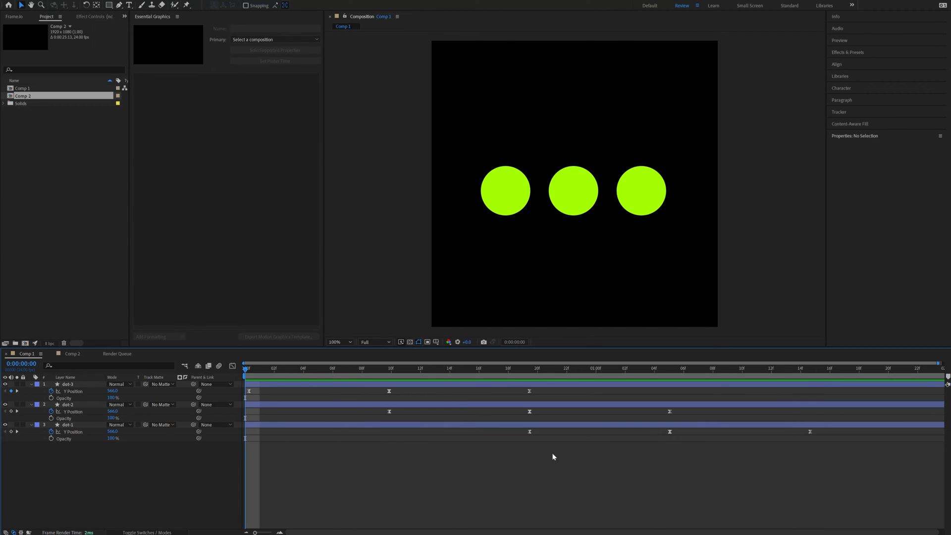
# Move the playhead to 0:00:01:06 where the third dot rises, then bring up the Window menu
pyautogui.click(668, 368)
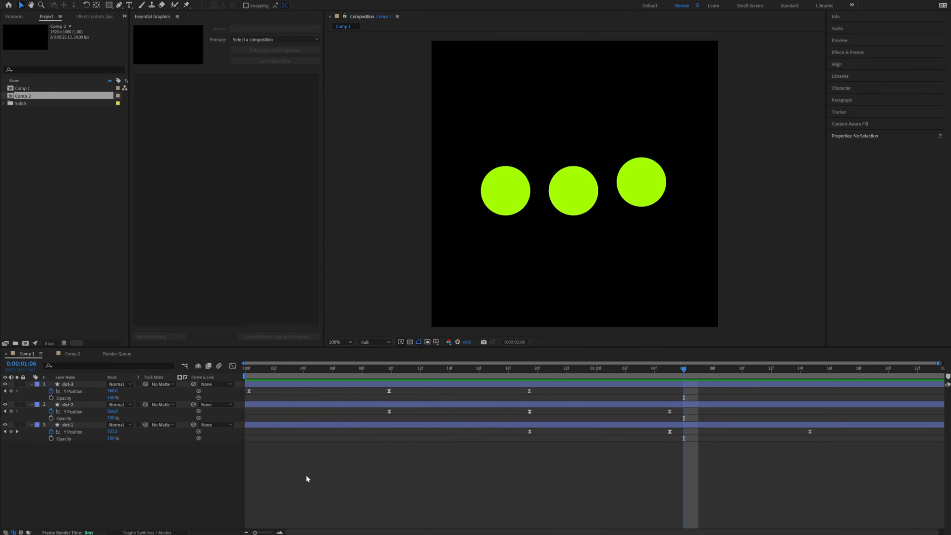
pyautogui.moveTo(299, 468)
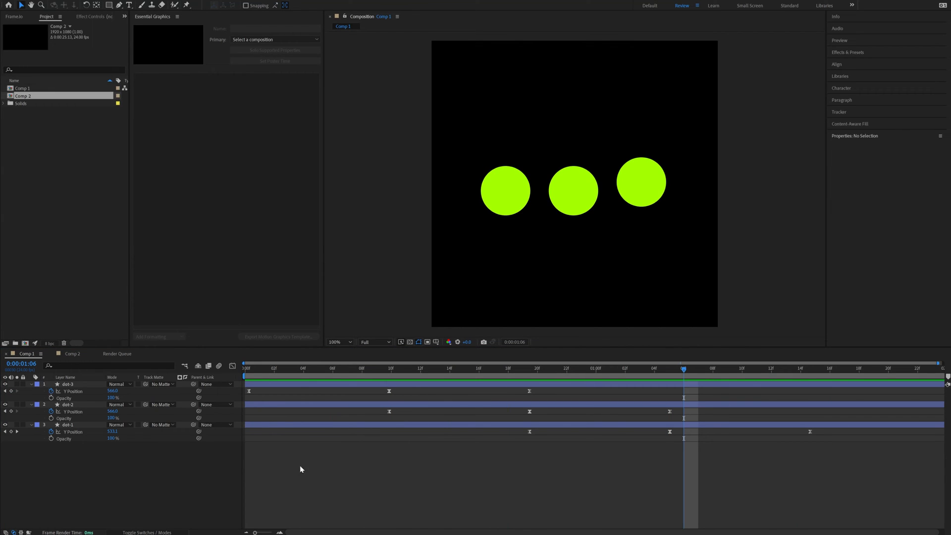
pyautogui.click(144, 4)
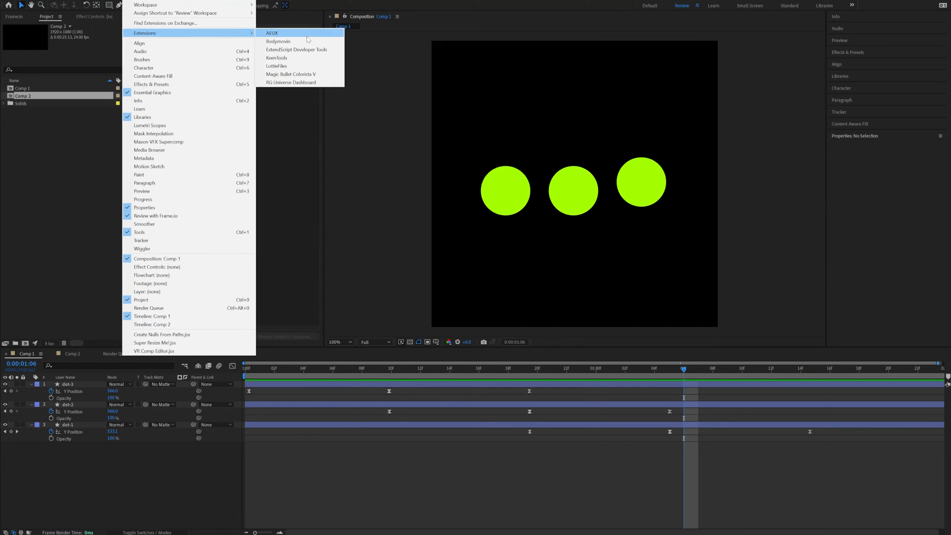
pyautogui.moveTo(278, 41)
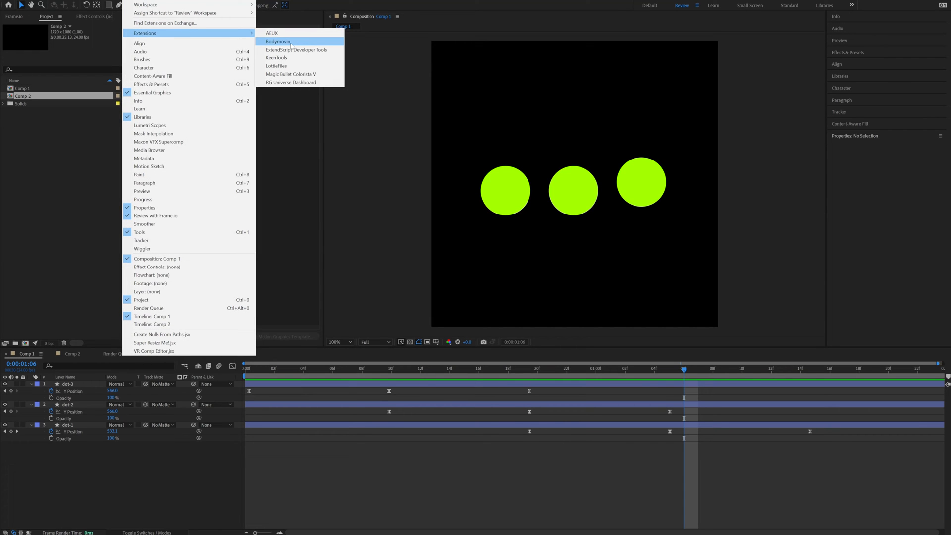
# Launch Bodymovin from Window > Extensions
pyautogui.click(278, 42)
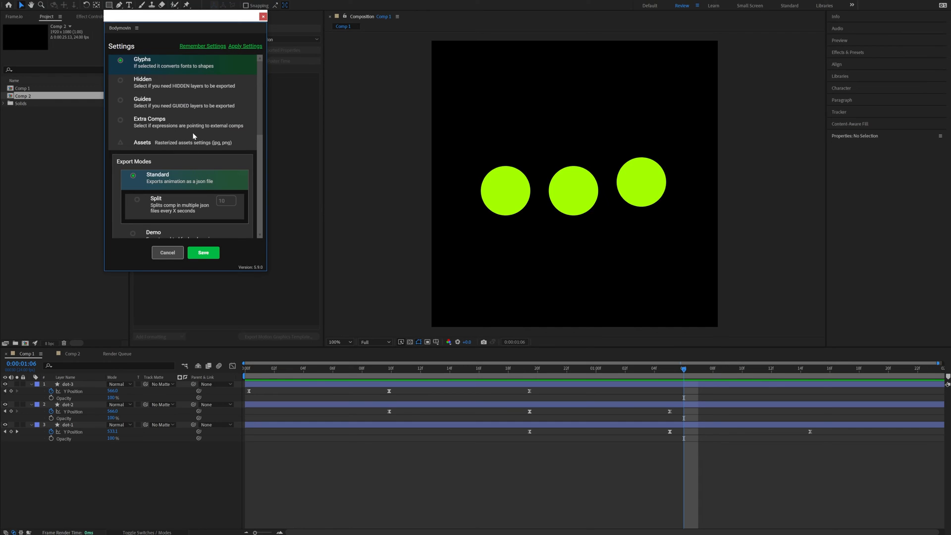
# Review Comp 1's Bodymovin settings with the Assets options expanded and save them
pyautogui.click(504, 190)
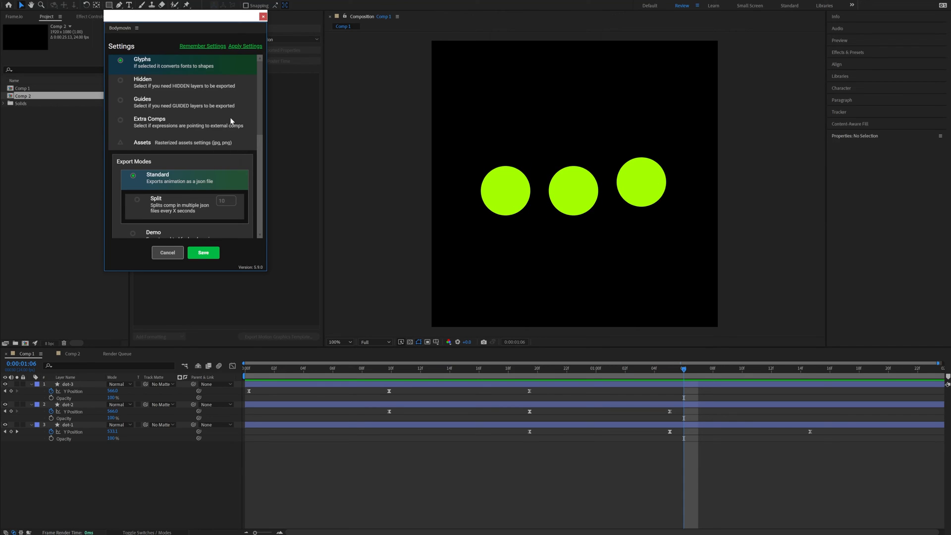
pyautogui.click(142, 143)
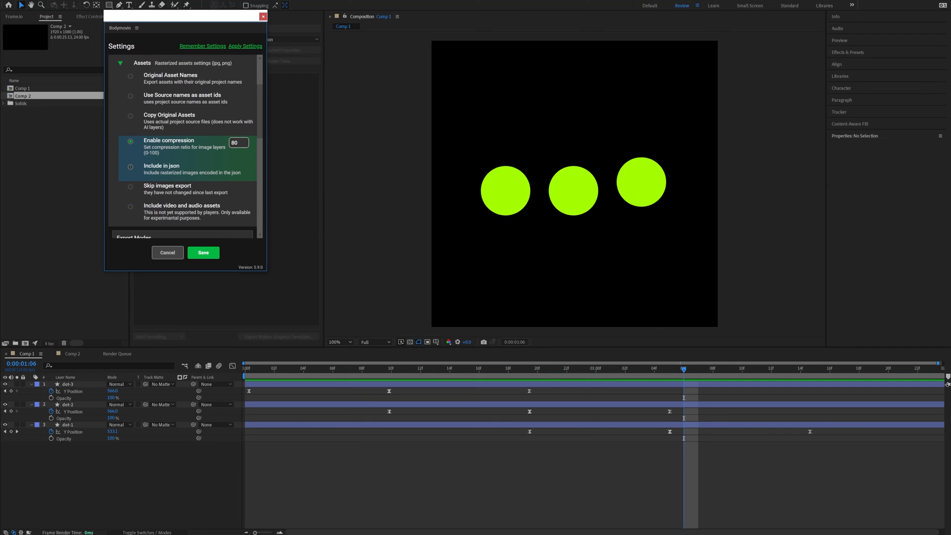
pyautogui.click(131, 167)
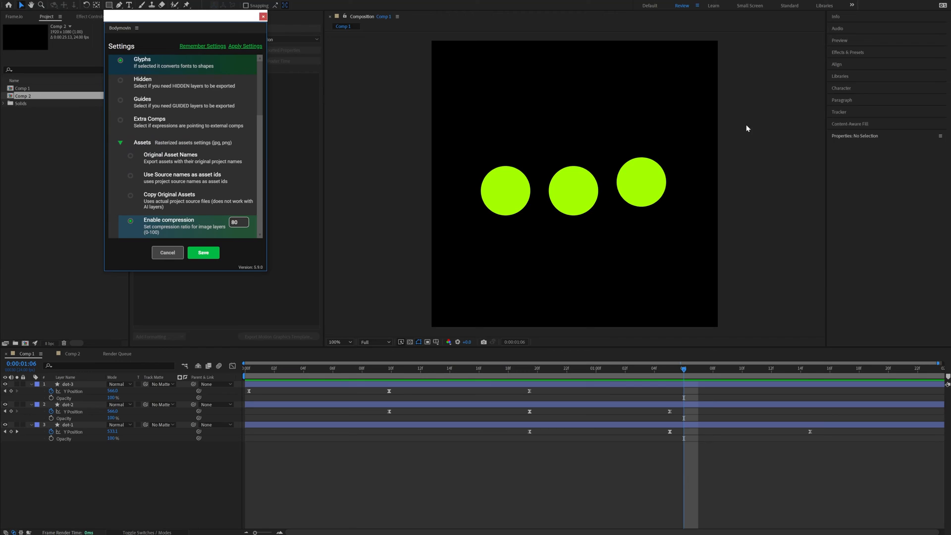
pyautogui.click(203, 253)
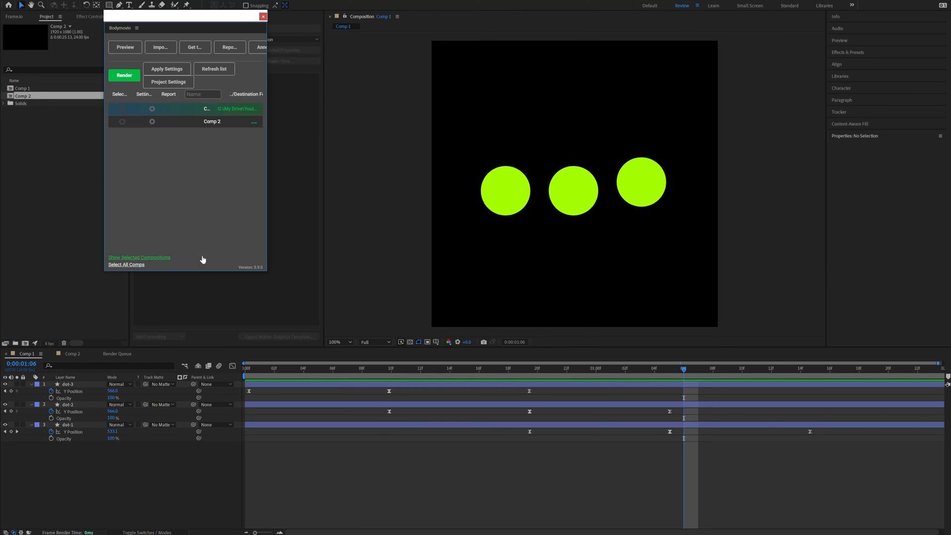
# Select Comp 1 and render it to a Lottie JSON file
pyautogui.click(122, 109)
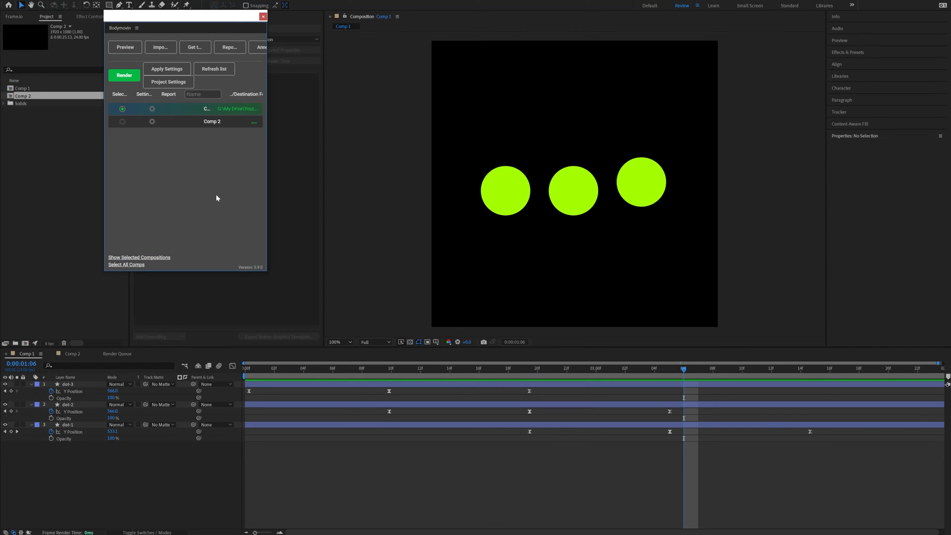
pyautogui.click(124, 75)
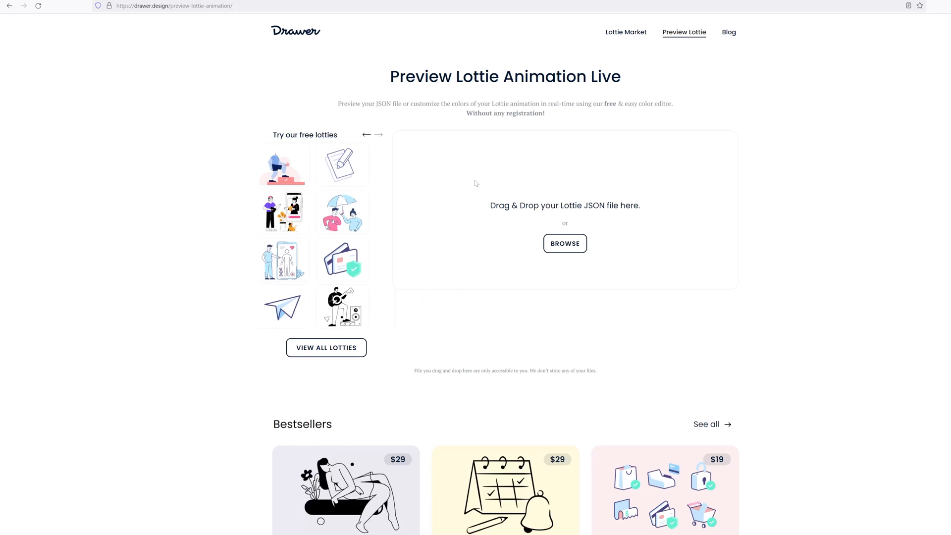
# Browse to the exported JSON so it plays in the preview, then pick the green dot colour for editing
pyautogui.click(379, 134)
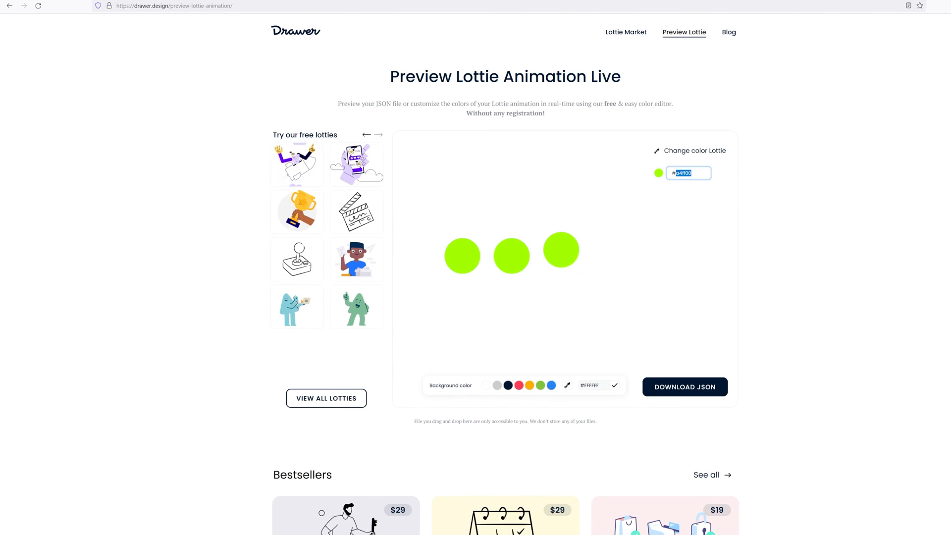
pyautogui.click(658, 172)
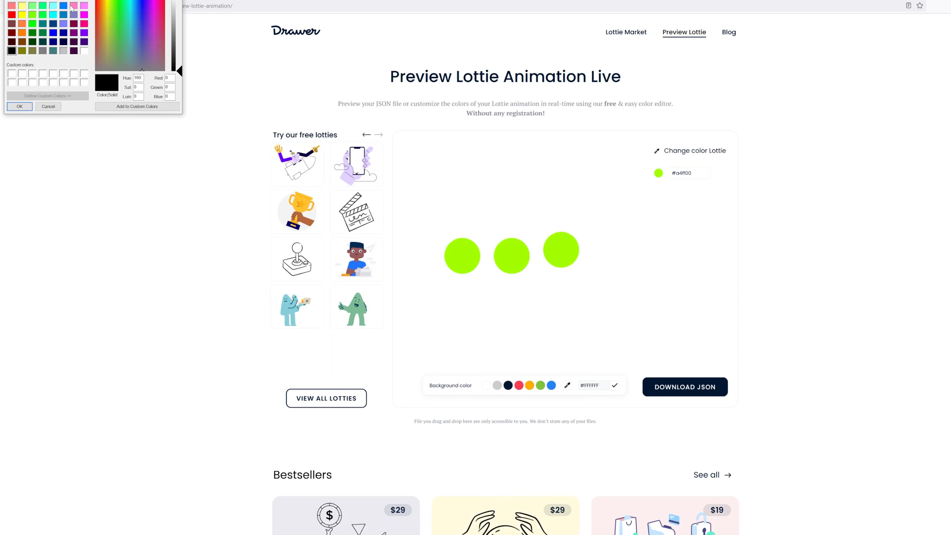